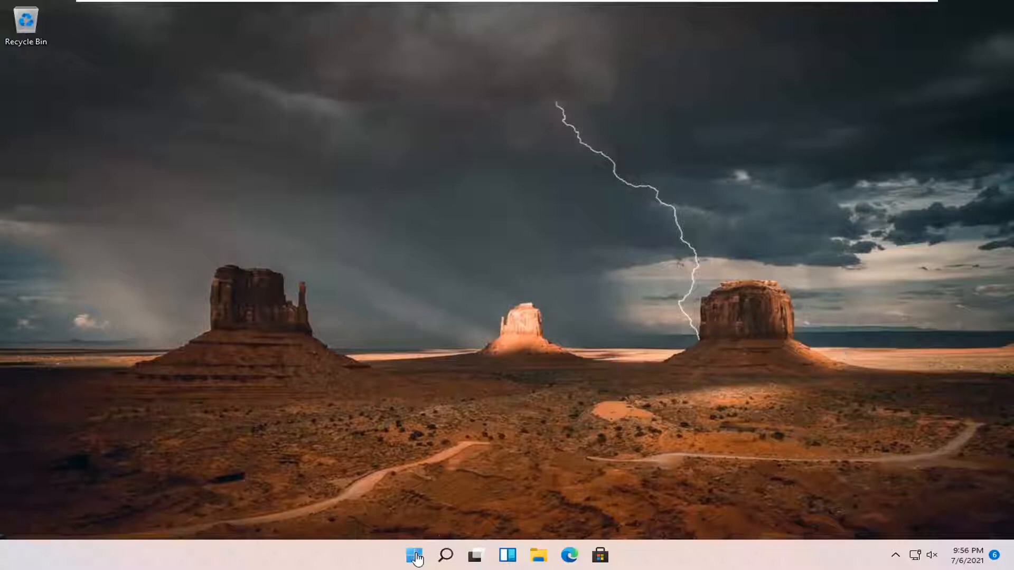
- Launch Settings from the Start button's right-click quick link menu
{"action": "right_click", "coordinate": [413, 555]}
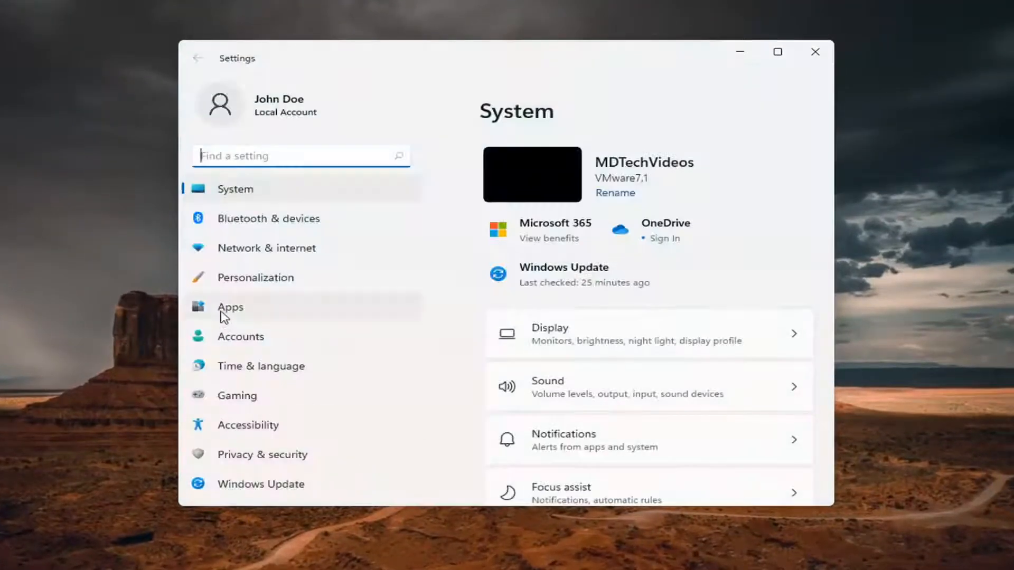
- Go to Apps > Apps & features to list the 41 installed apps
{"action": "left_click", "coordinate": [230, 306]}
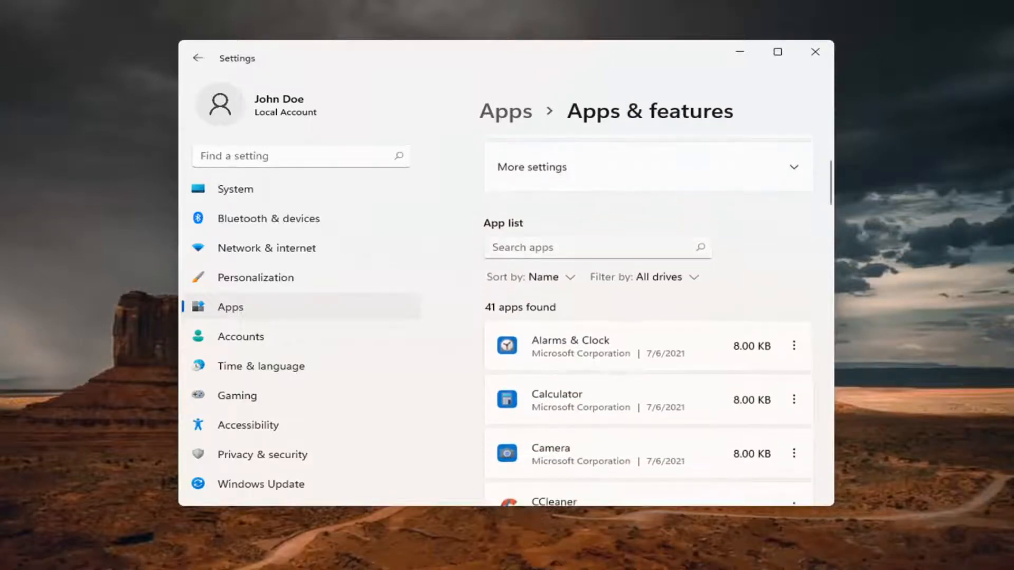
- Search the app list for 'chrome' and confirm uninstalling Google Chrome
{"action": "type", "text": "chrome"}
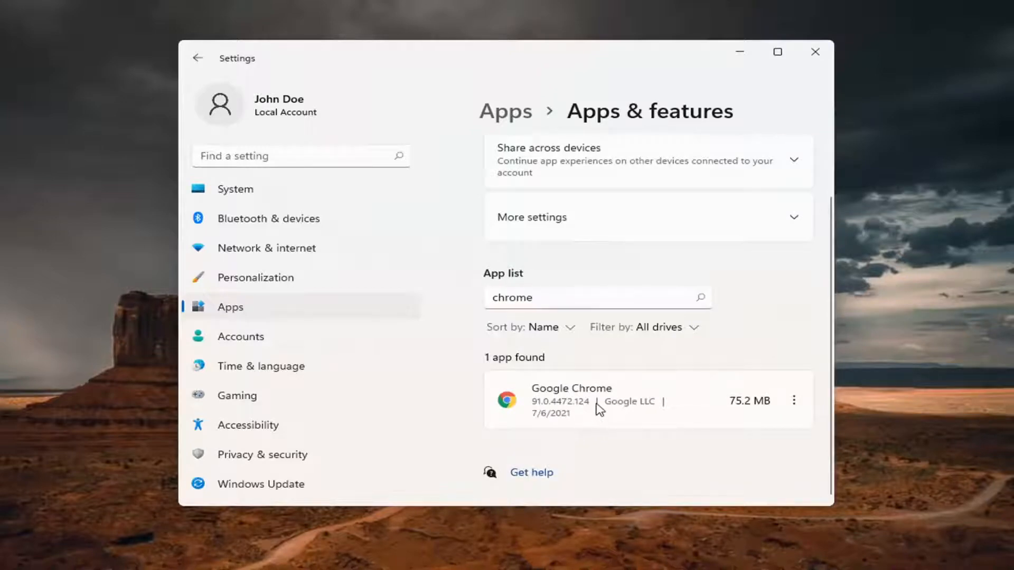
{"action": "mouse_move", "coordinate": [795, 400]}
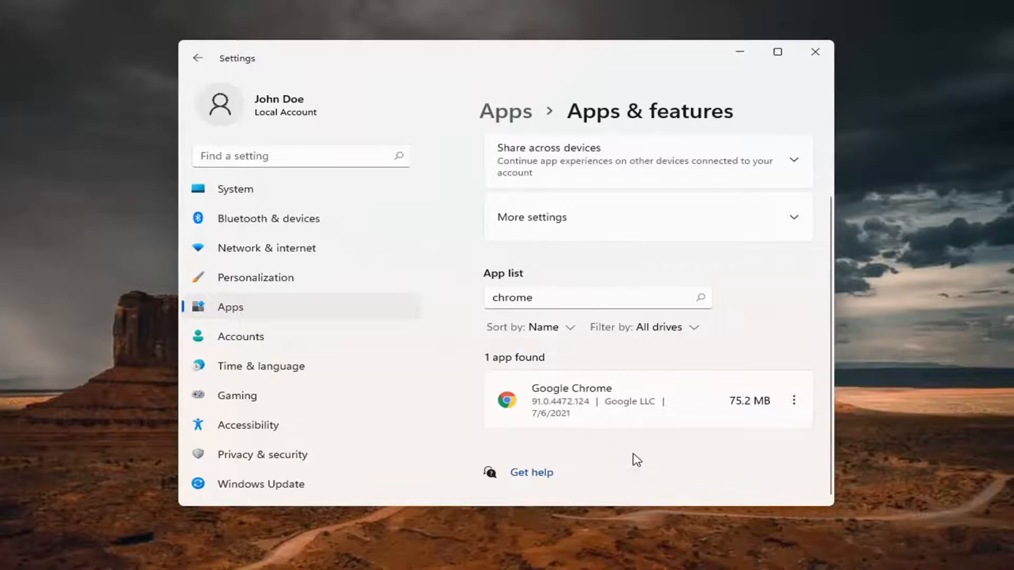
{"action": "left_click", "coordinate": [793, 400]}
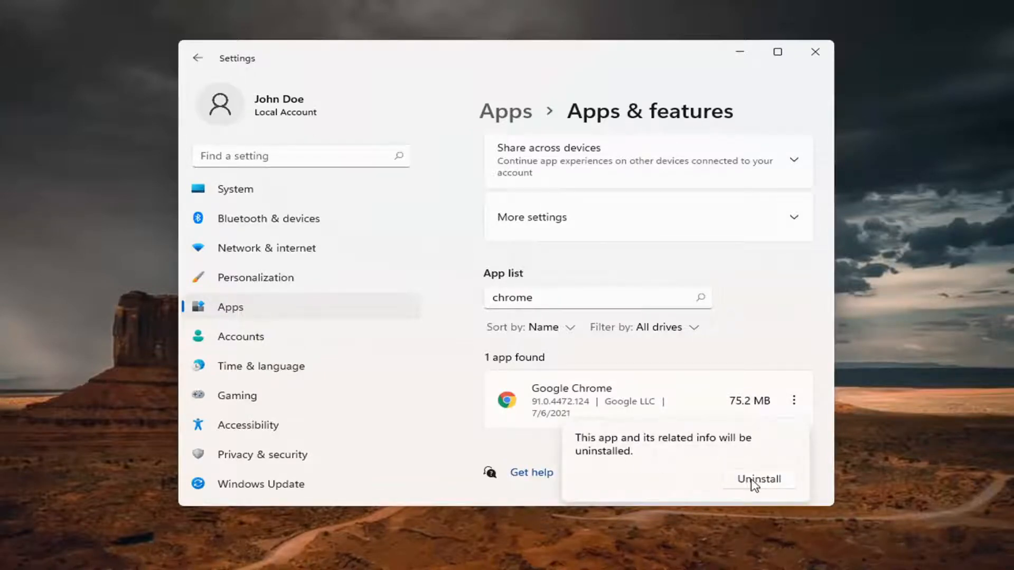
{"action": "left_click", "coordinate": [758, 479]}
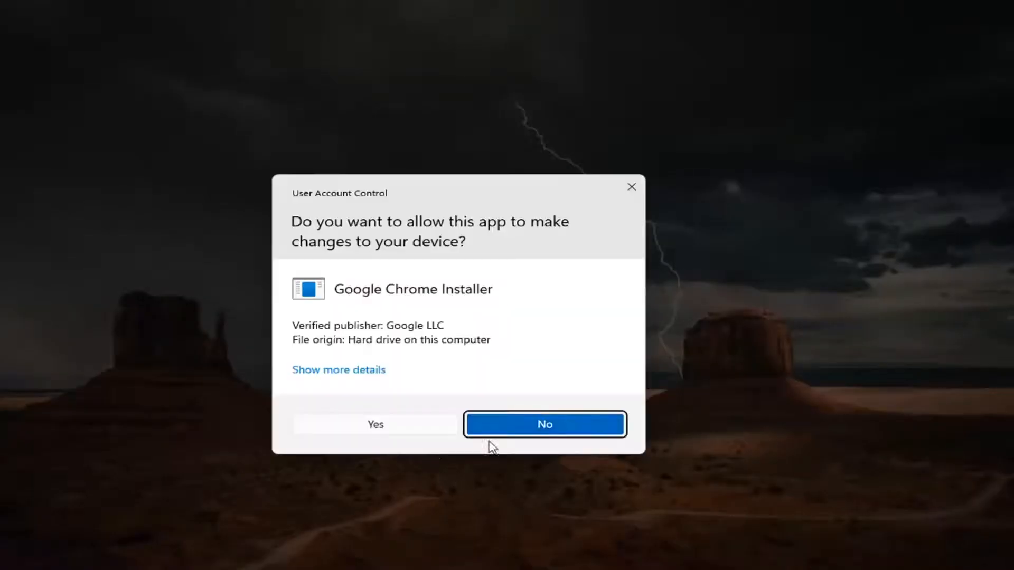
{"action": "mouse_move", "coordinate": [374, 424]}
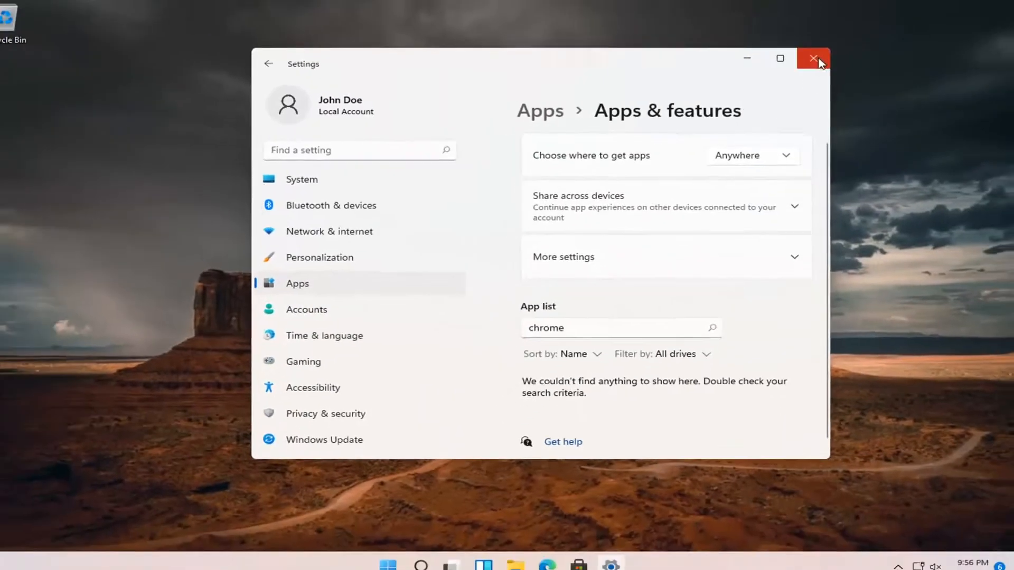
- Restart the computer from the Start button's right-click power menu
{"action": "right_click", "coordinate": [414, 554]}
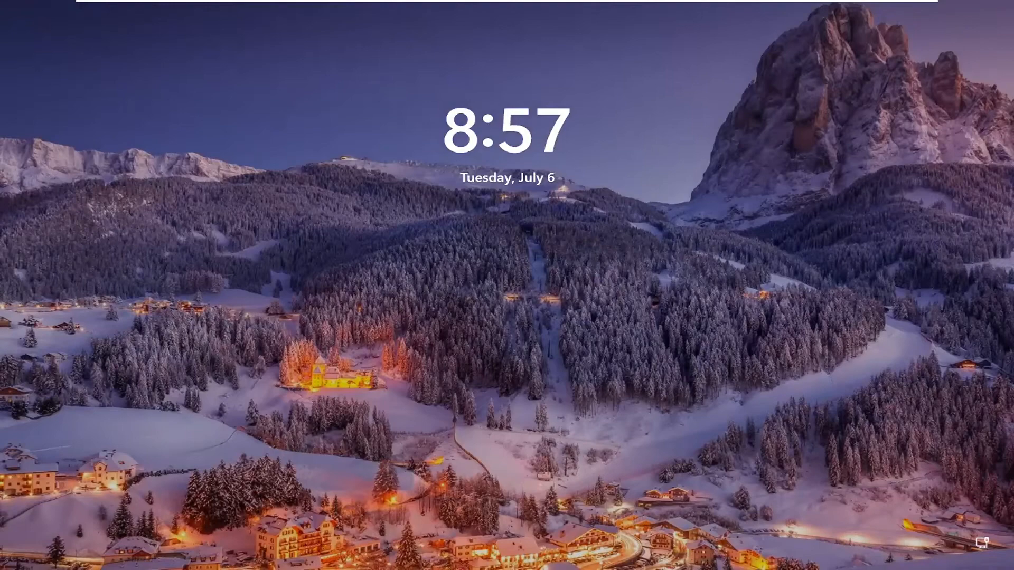
- Dismiss the lock screen and submit the sign-in prompt
{"action": "left_click", "coordinate": [506, 285]}
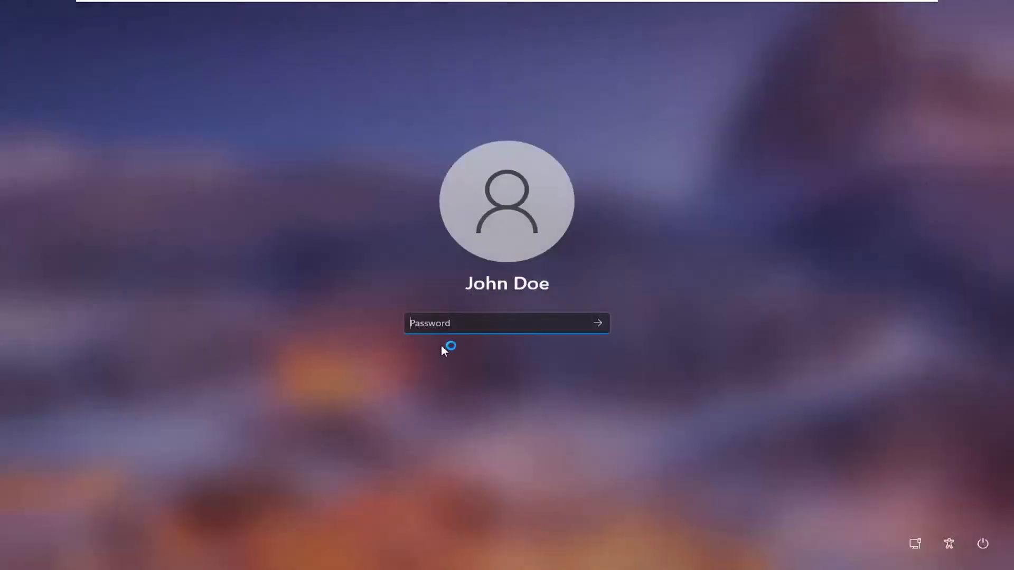
{"action": "left_click", "coordinate": [596, 323]}
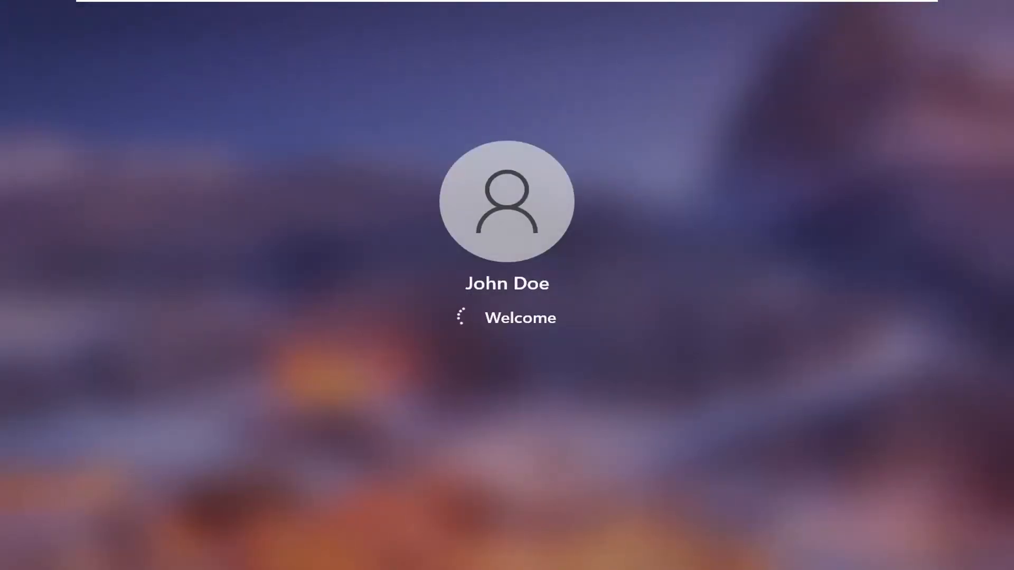